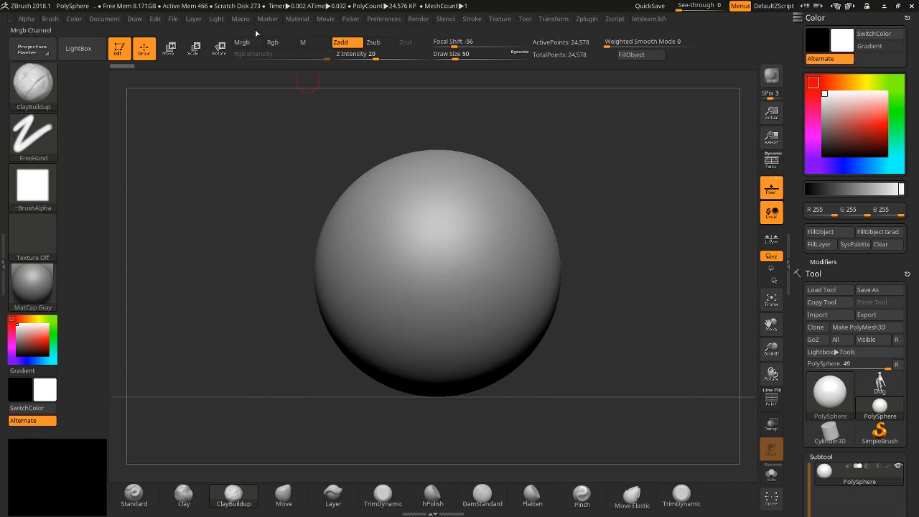
mouse_move(719, 207)
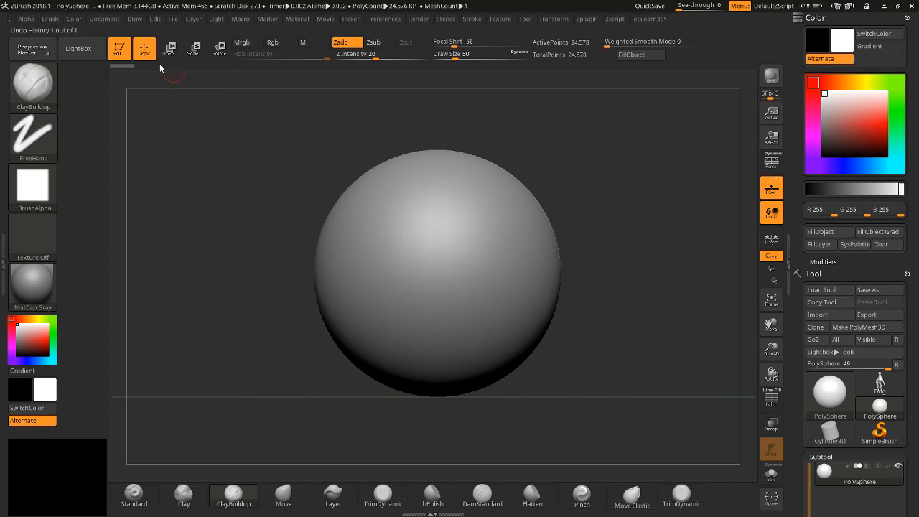
mouse_move(77, 49)
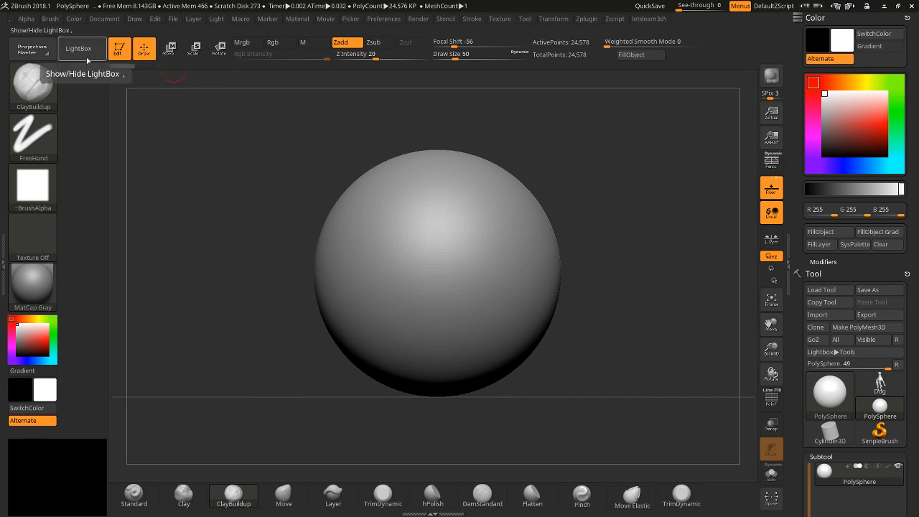
Load the female mannequin ZPR from LightBox > Project, discarding changes to the sphere
click(77, 49)
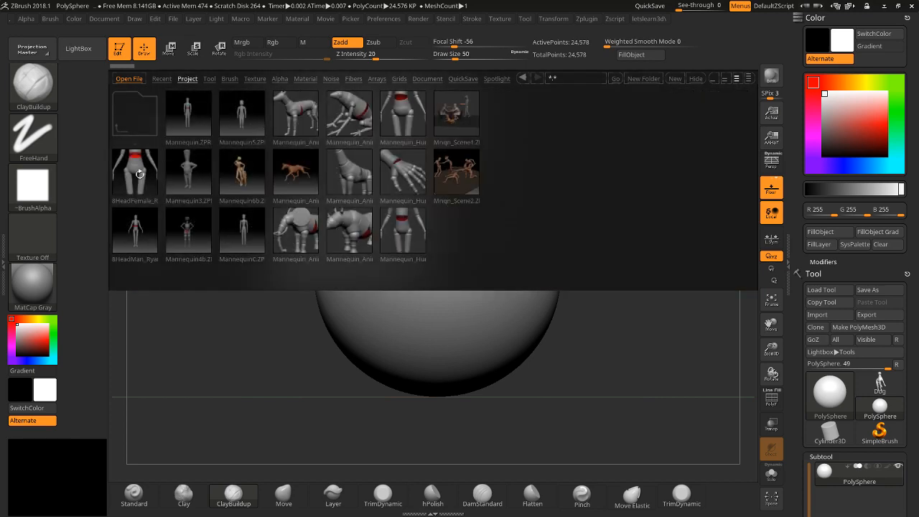
click(135, 172)
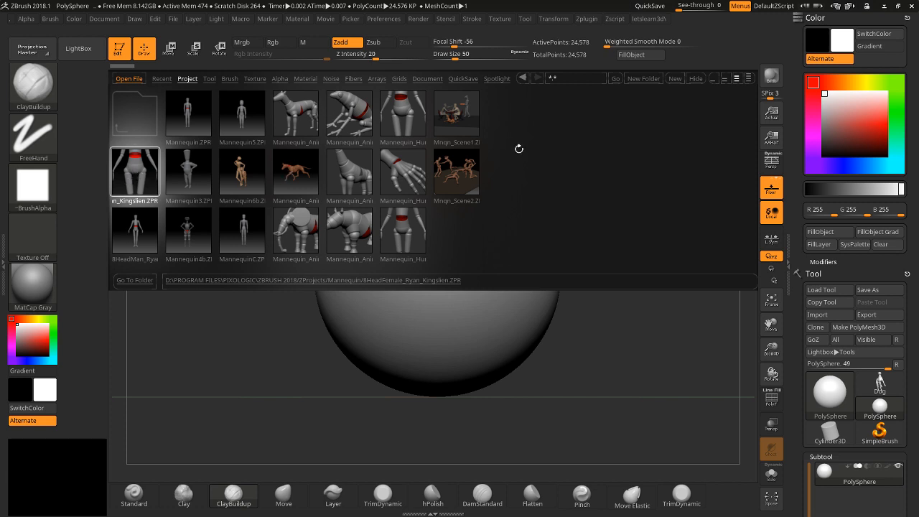
click(135, 170)
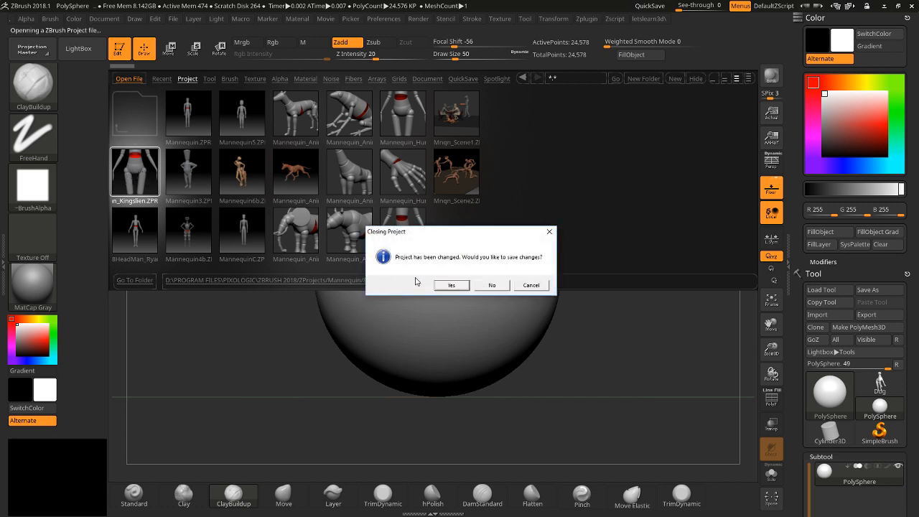
click(491, 284)
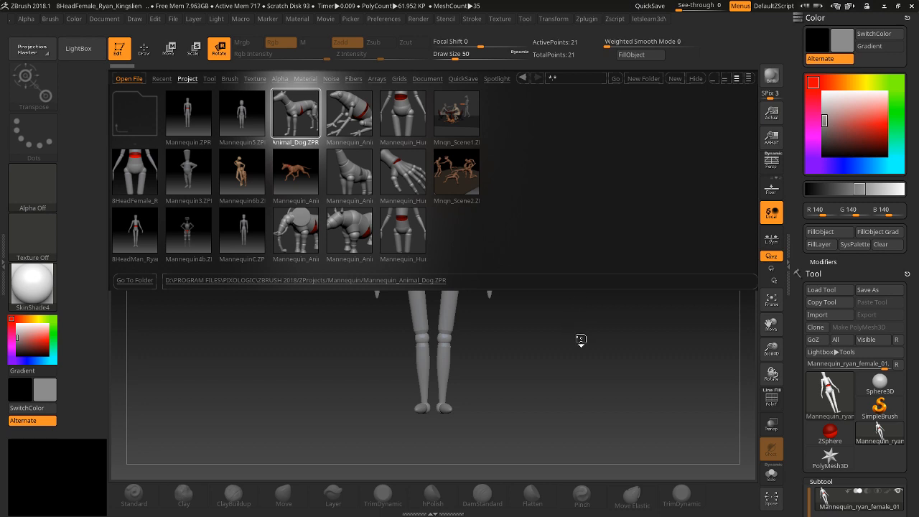
Load the Dog, Hand and Elephant mannequin projects in turn, choosing No to saving each time
double_click(296, 113)
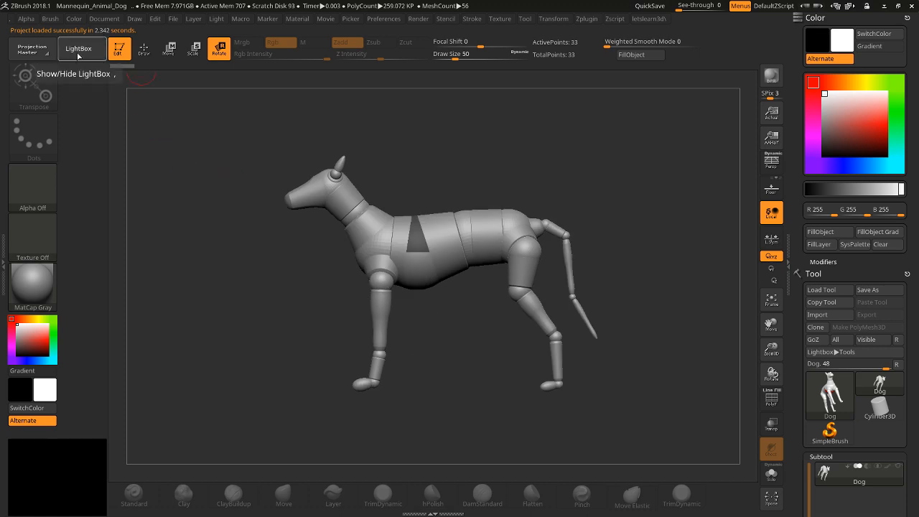
click(78, 49)
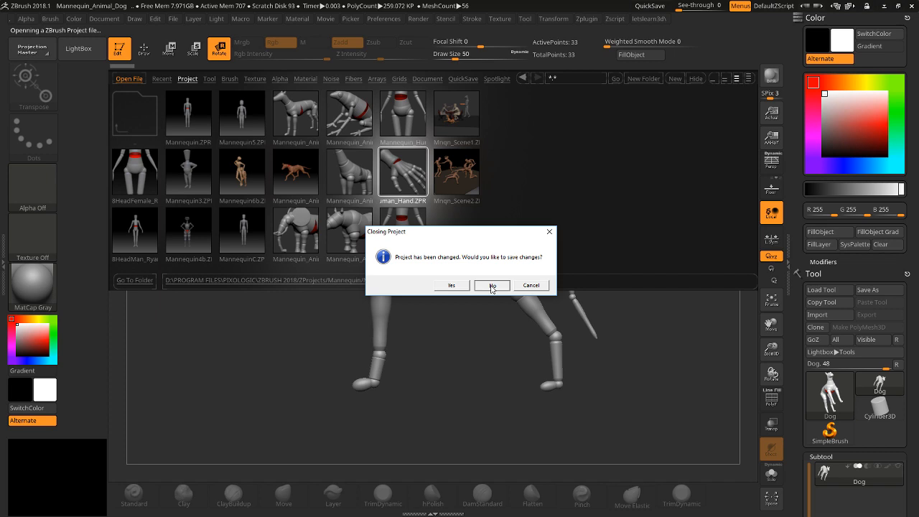
click(491, 285)
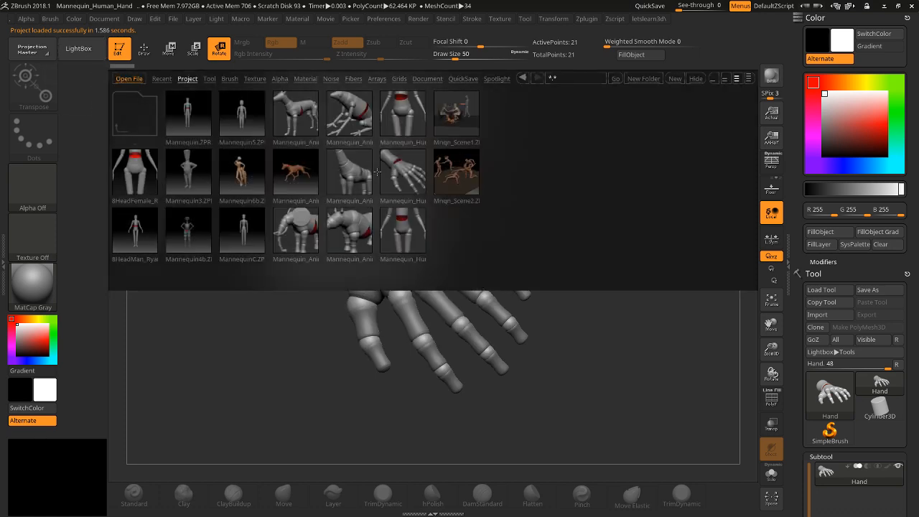
mouse_move(333, 227)
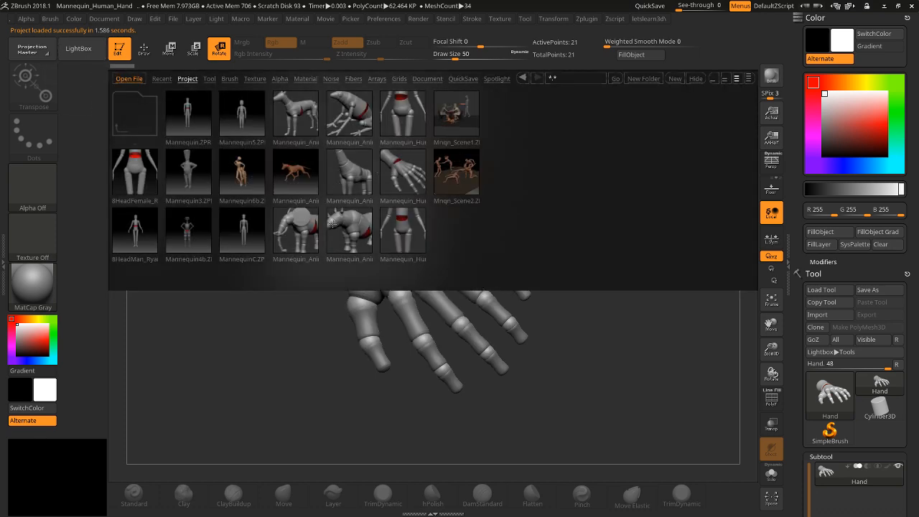
click(295, 230)
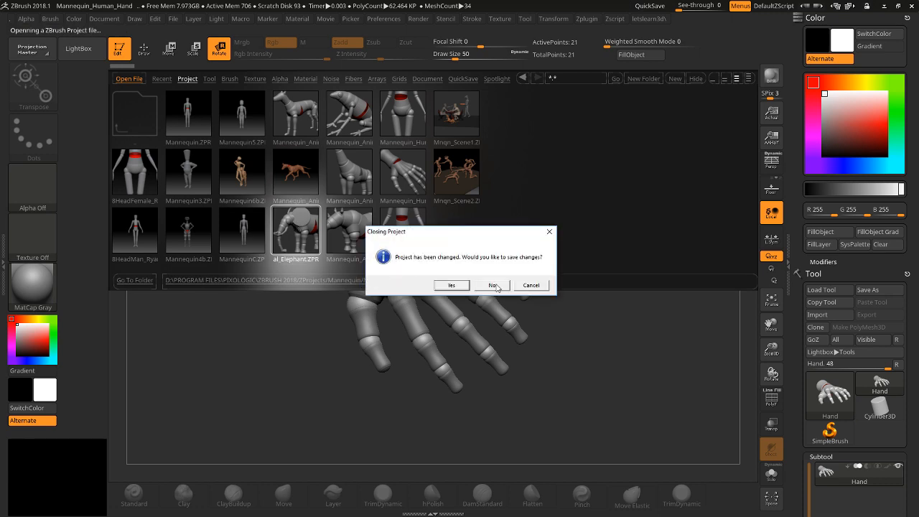
click(491, 284)
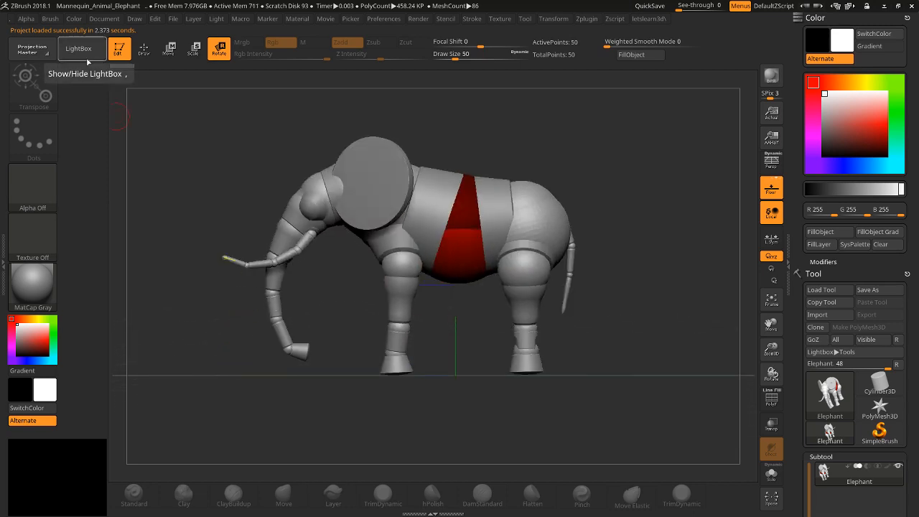
Reopen the female mannequin ZPR from LightBox, again discarding changes
click(78, 48)
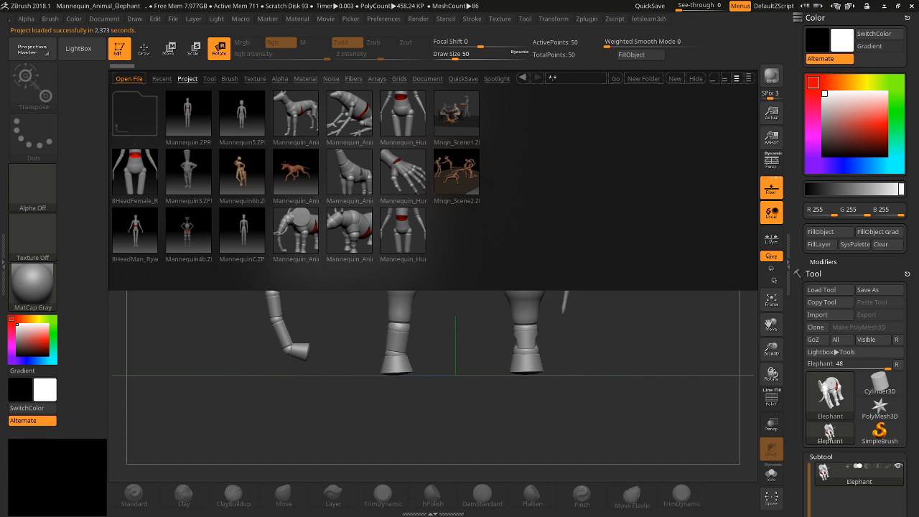
double_click(135, 172)
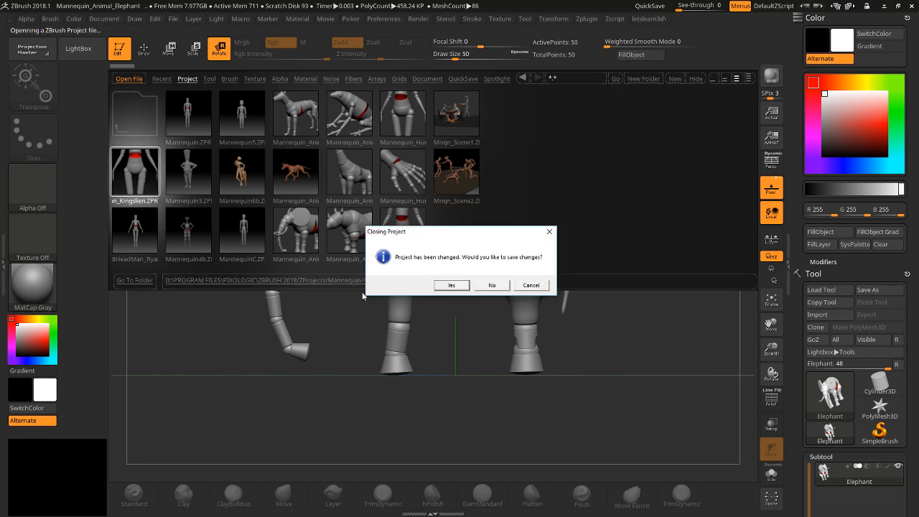
click(491, 284)
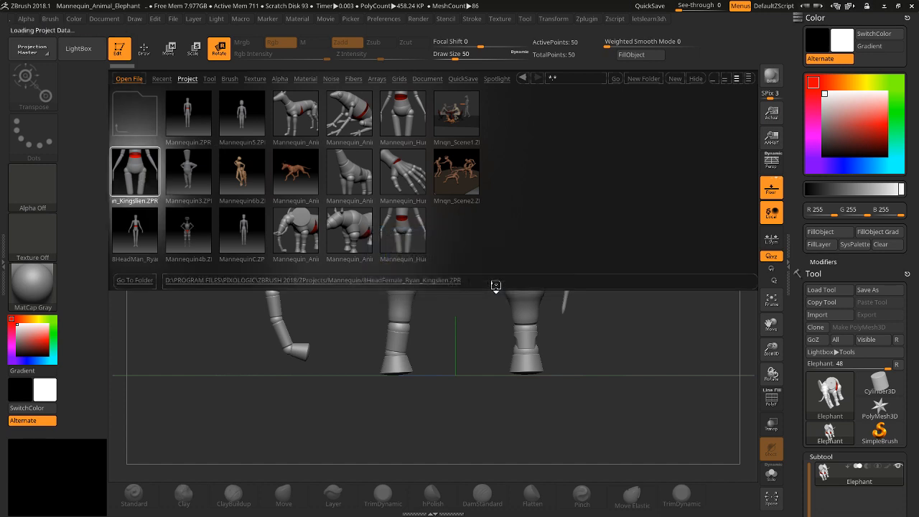
Close LightBox so the female mannequin stands alone in the canvas
click(135, 172)
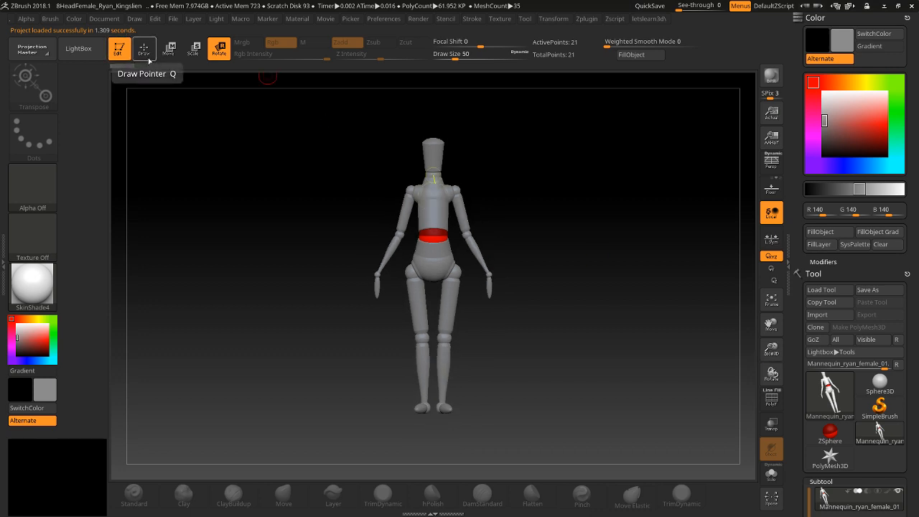
mouse_move(193, 48)
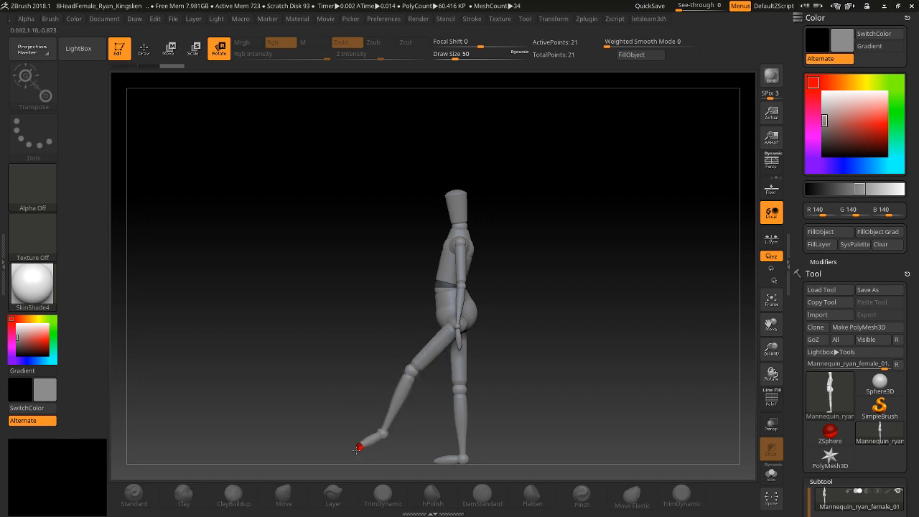
Rotate the thighs, front knee and foot into a stride and stretch the back leg into a lunge
drag(358, 448, 402, 359)
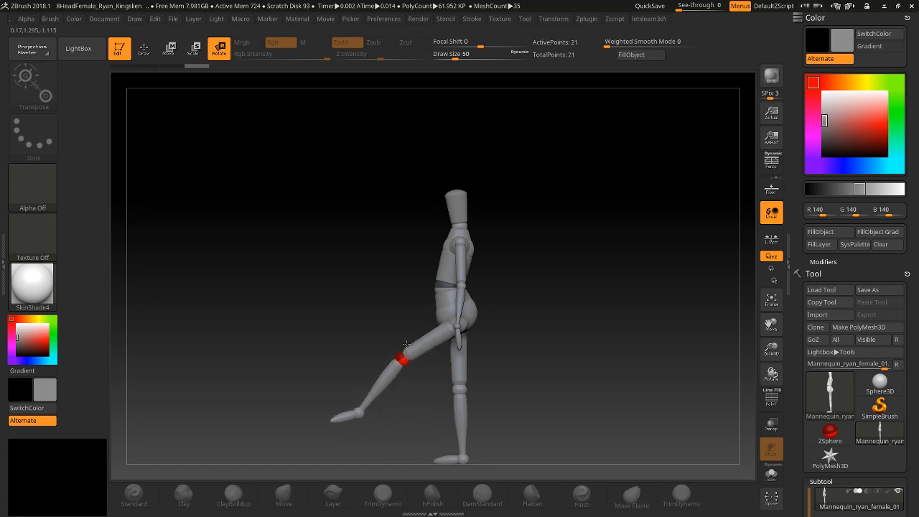
drag(399, 358, 459, 328)
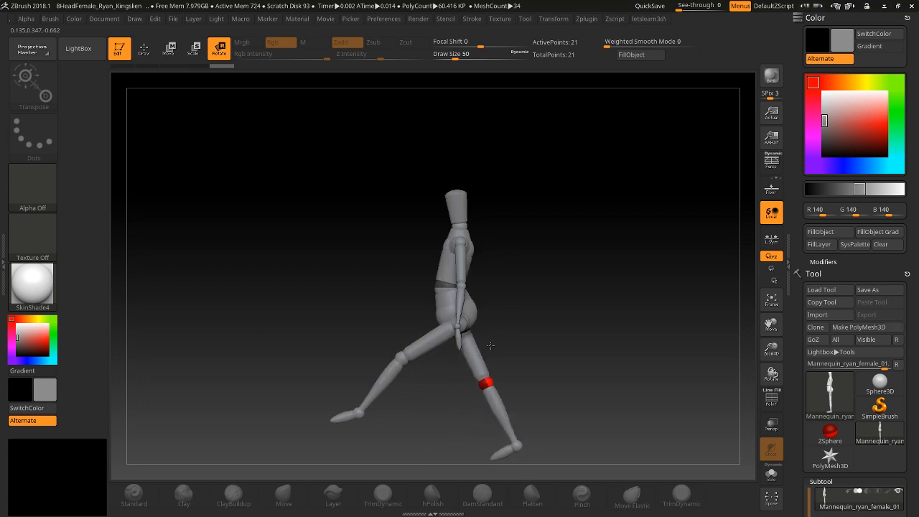
drag(485, 382, 503, 370)
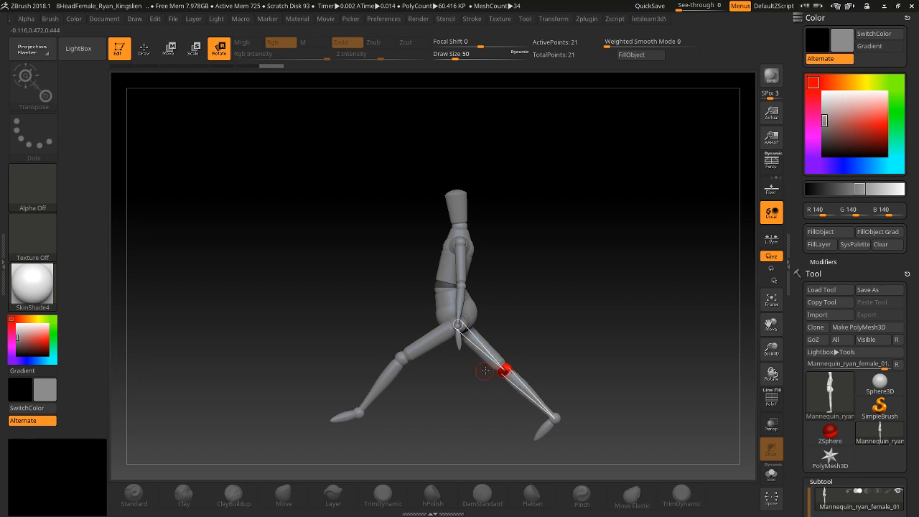
drag(503, 370, 563, 396)
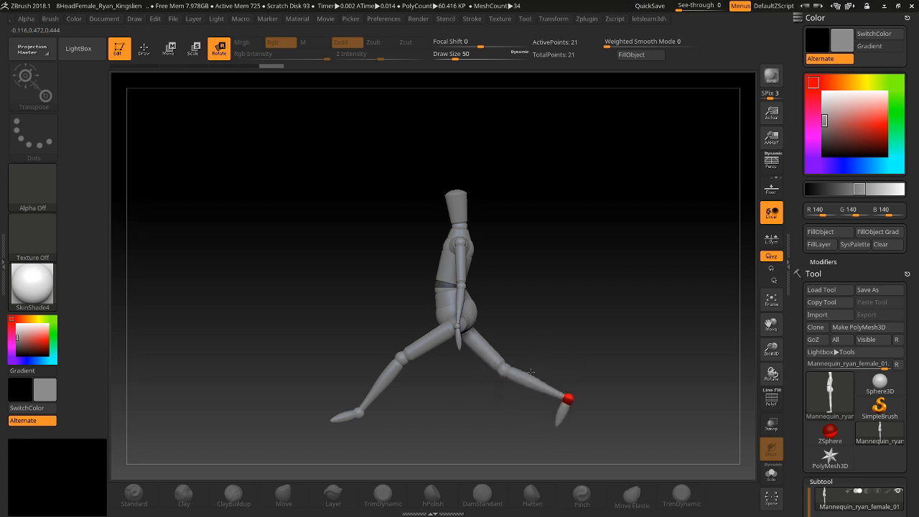
drag(564, 399, 567, 425)
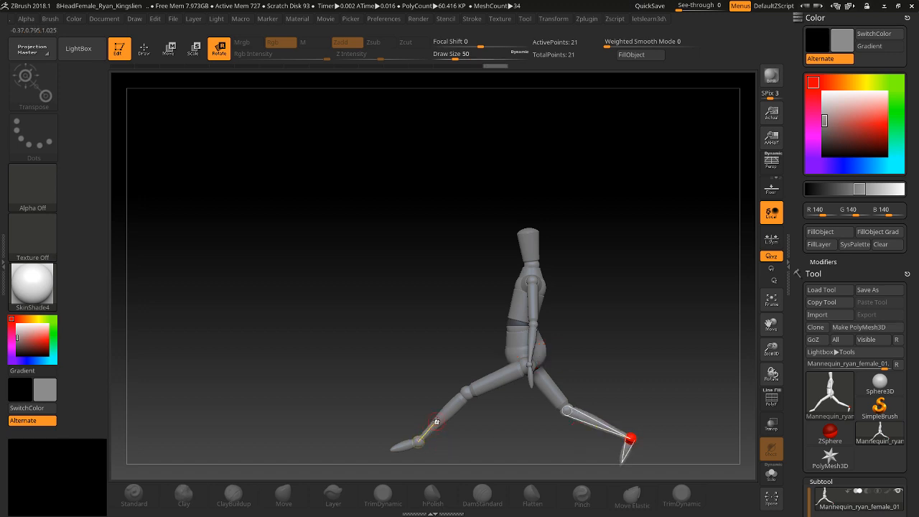
Tilt the head forward and swing the arms into a walking motion
drag(433, 422, 424, 416)
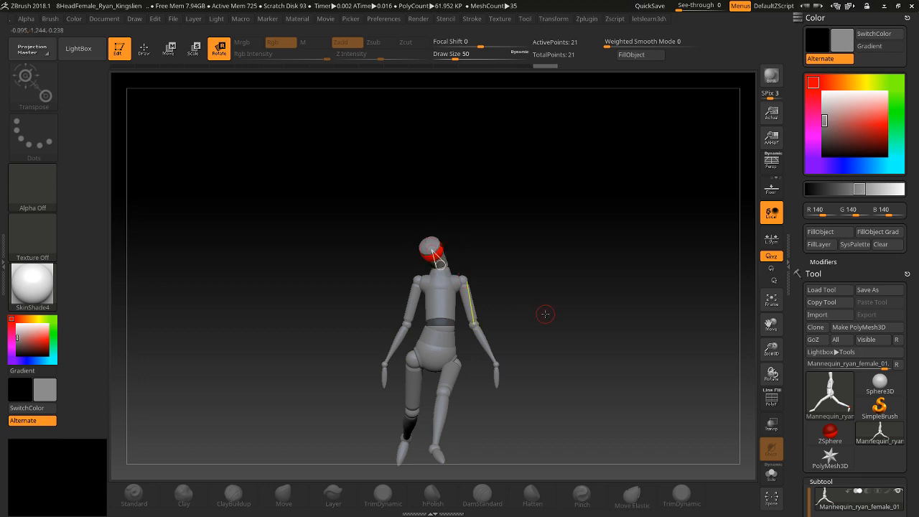
drag(545, 313, 586, 321)
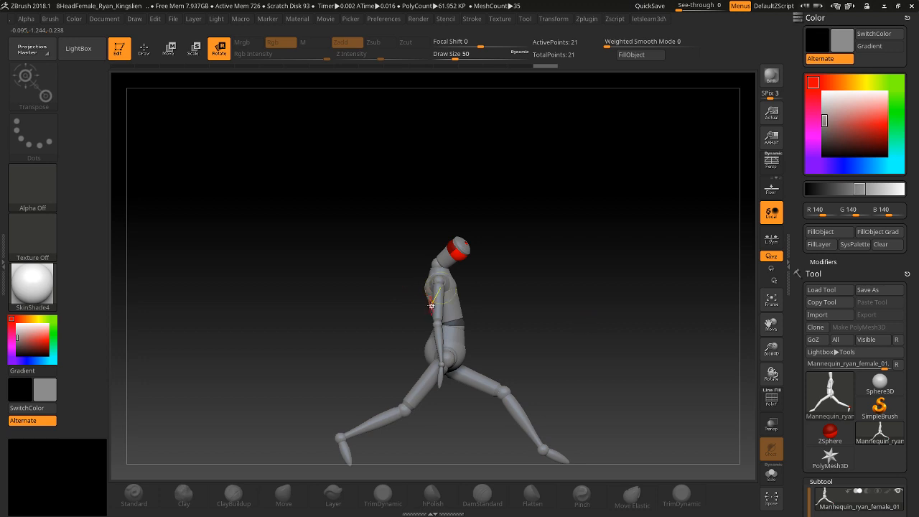
drag(431, 294, 496, 298)
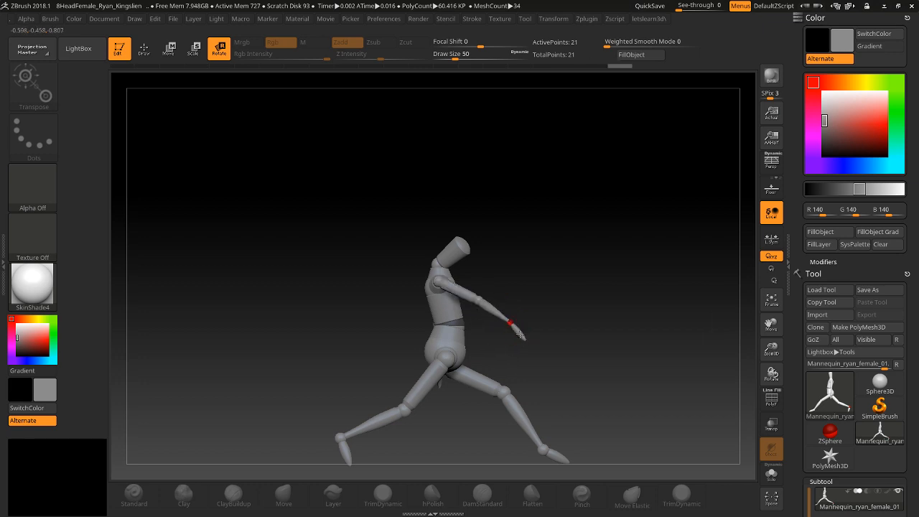
drag(466, 323, 589, 352)
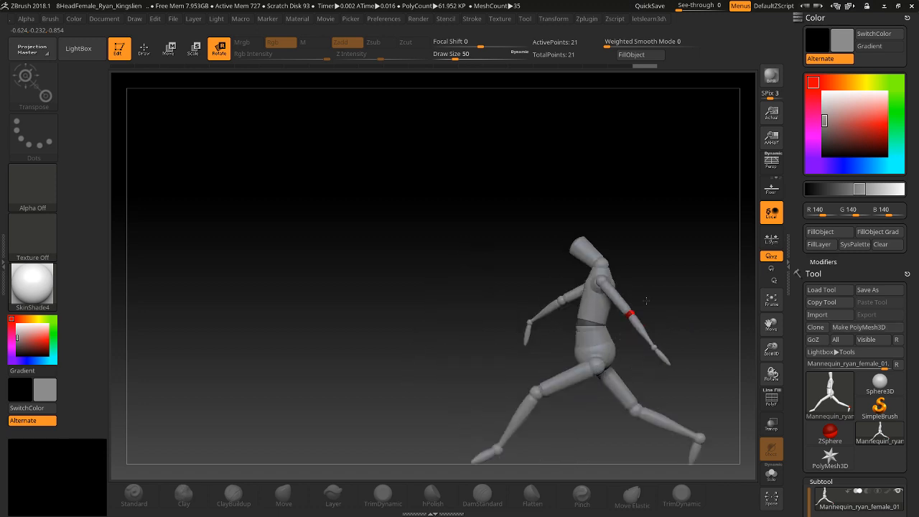
drag(629, 313, 678, 339)
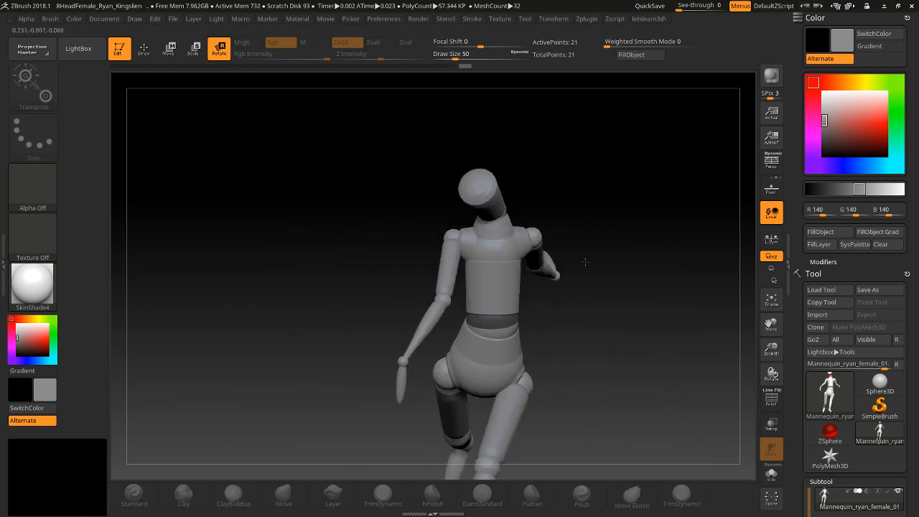
Bend one leg and rotate its lower leg to readjust the walking stance
drag(586, 262, 553, 288)
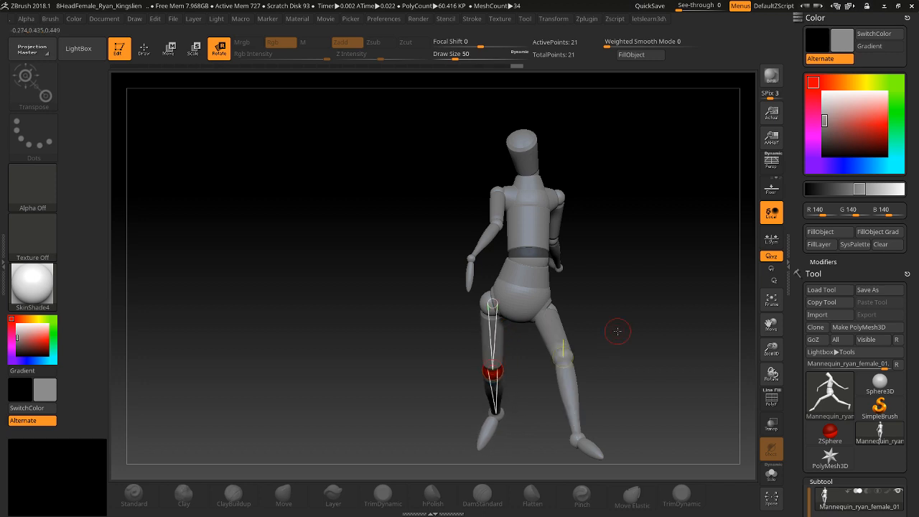
drag(617, 330, 592, 393)
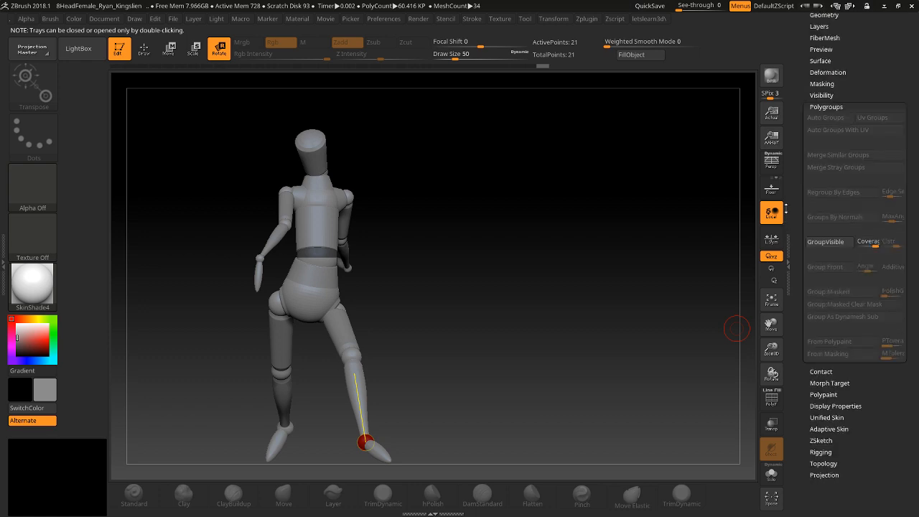
Show the Tool > Adaptive Skin options with Density and DynaMesh Resolution settings
click(830, 428)
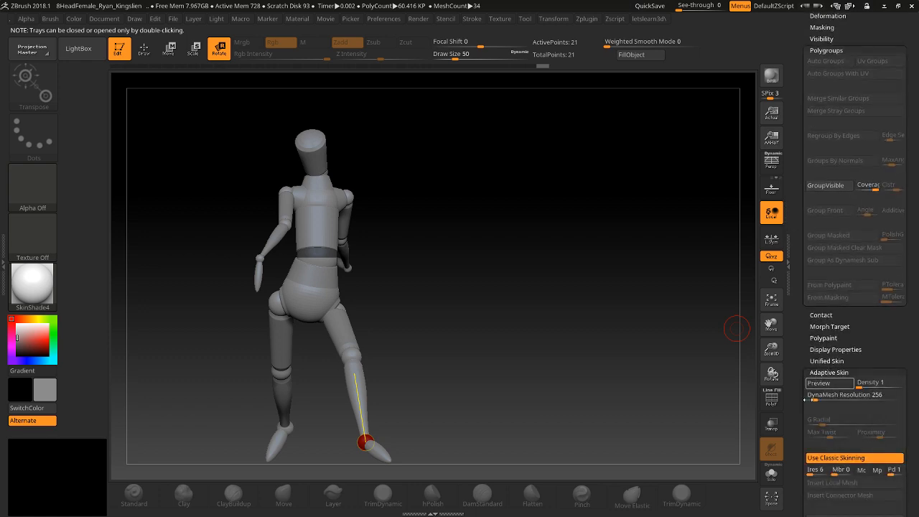
scroll(down, 3)
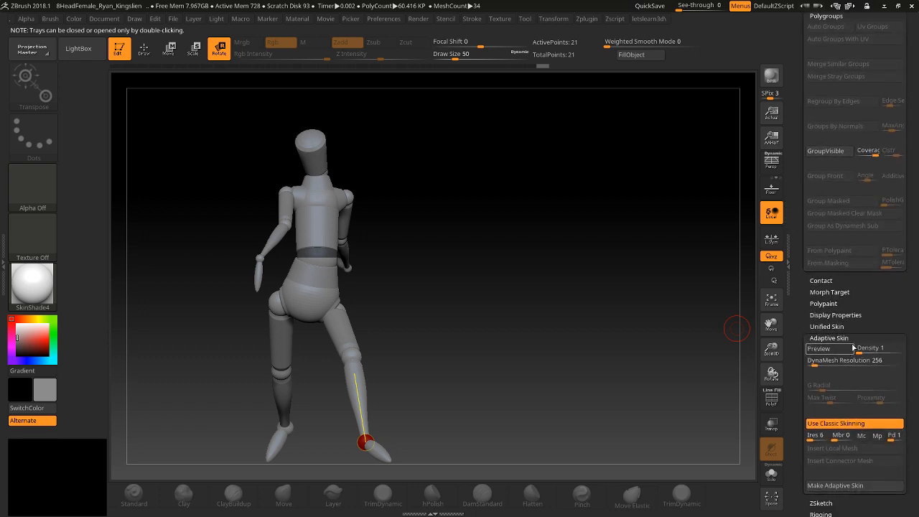
mouse_move(792, 402)
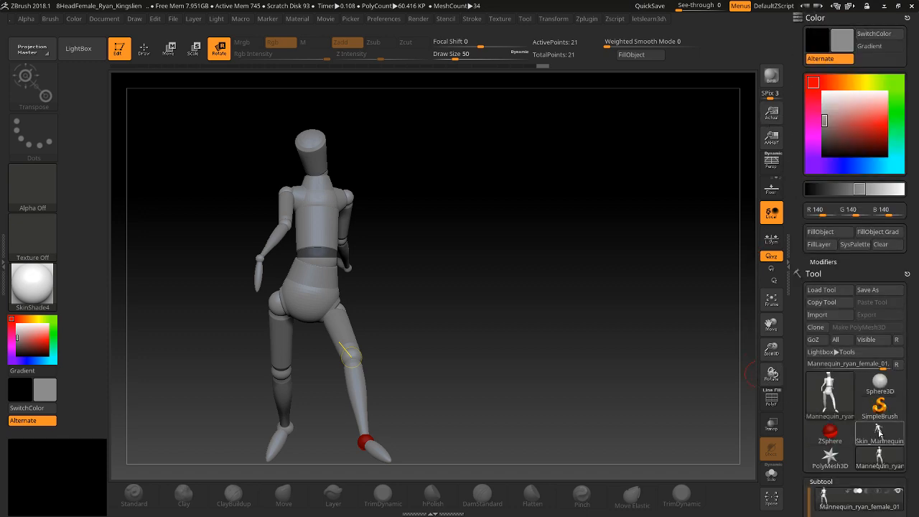
mouse_move(879, 458)
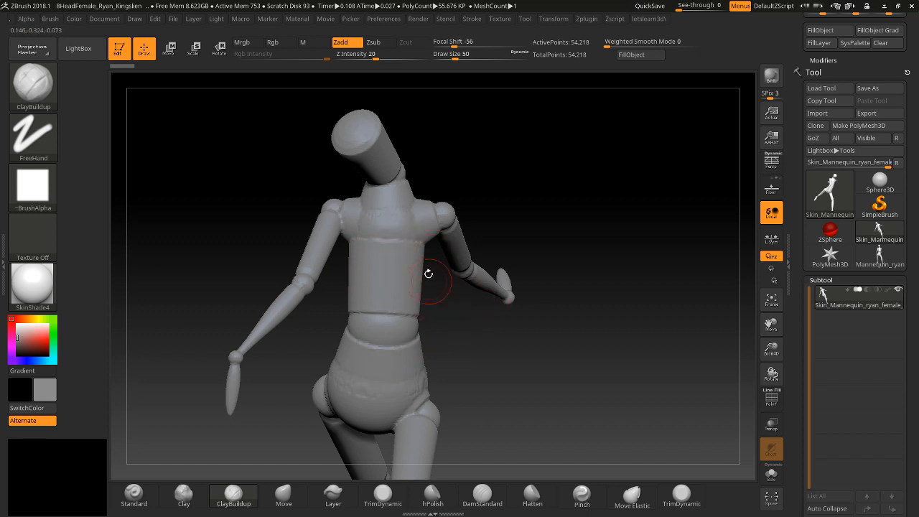
mouse_move(404, 231)
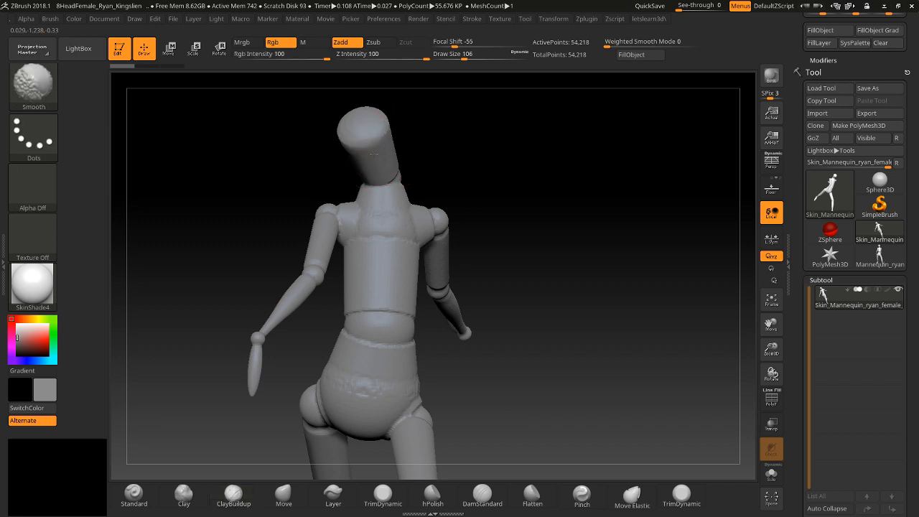
Smooth the neck, chest, shoulders and torso so the skin segments blend together
drag(373, 155, 359, 255)
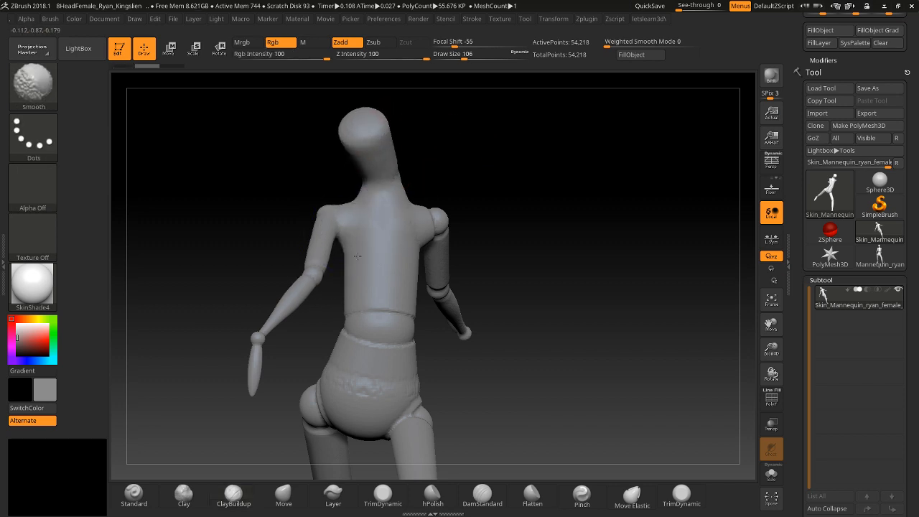
drag(357, 257, 500, 264)
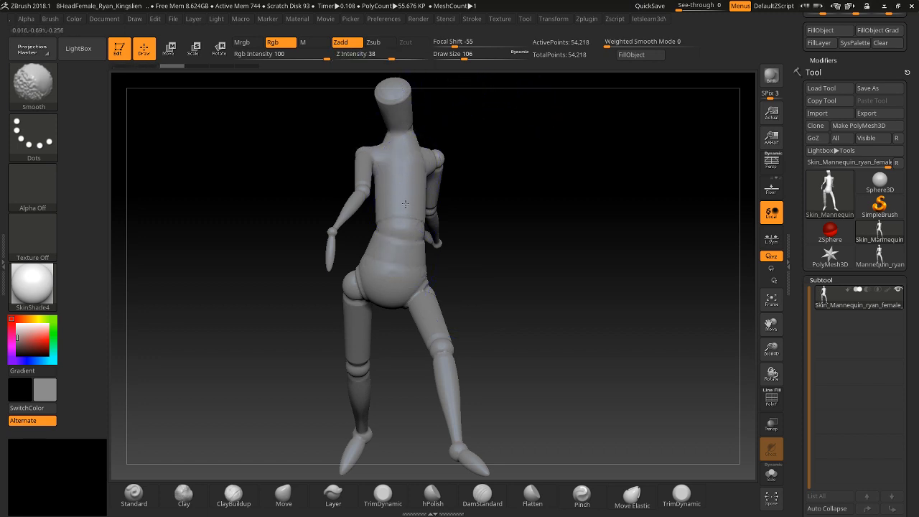
drag(402, 215, 427, 114)
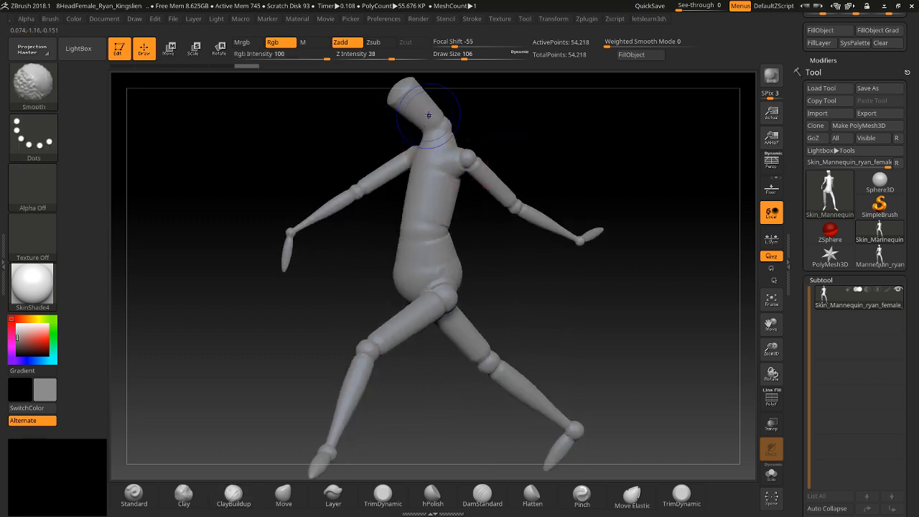
drag(428, 115, 342, 158)
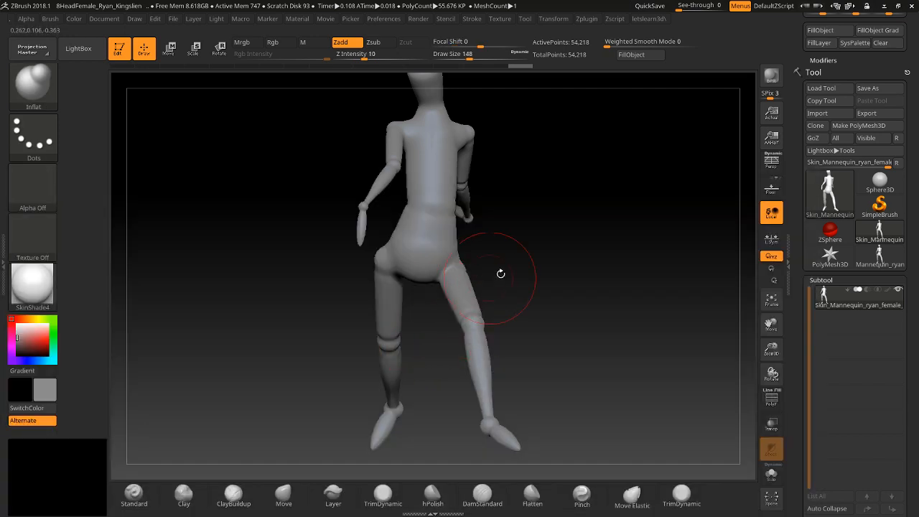
Inflate the hips, buttocks, upper and lower back, shoulder and arm into fuller forms
drag(500, 273, 517, 324)
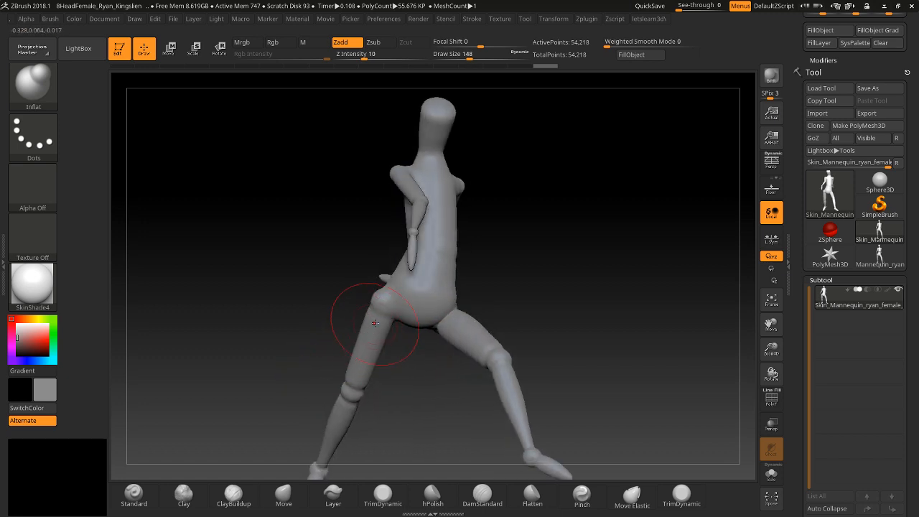
drag(374, 323, 520, 287)
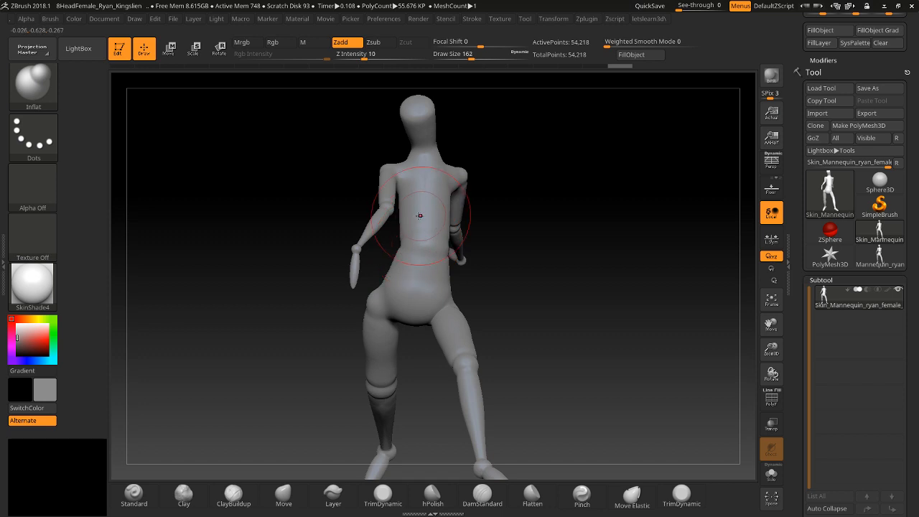
drag(419, 215, 448, 237)
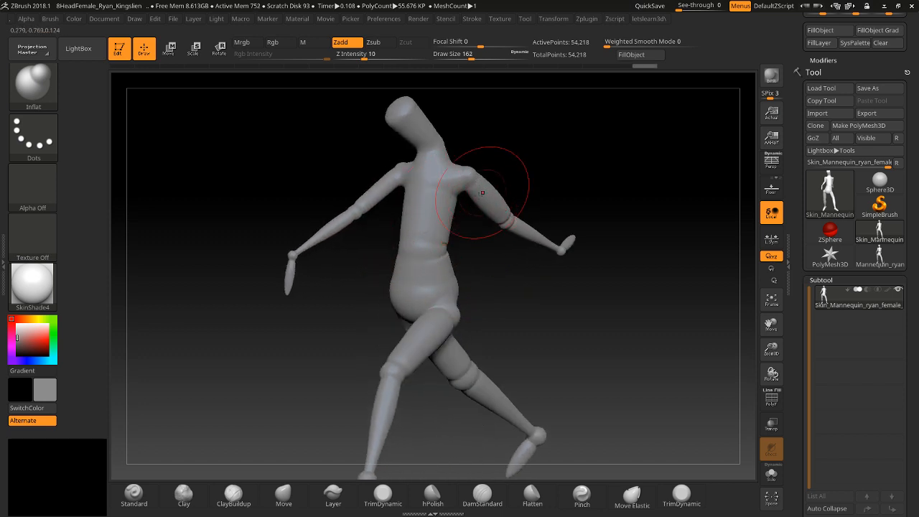
drag(481, 193, 373, 209)
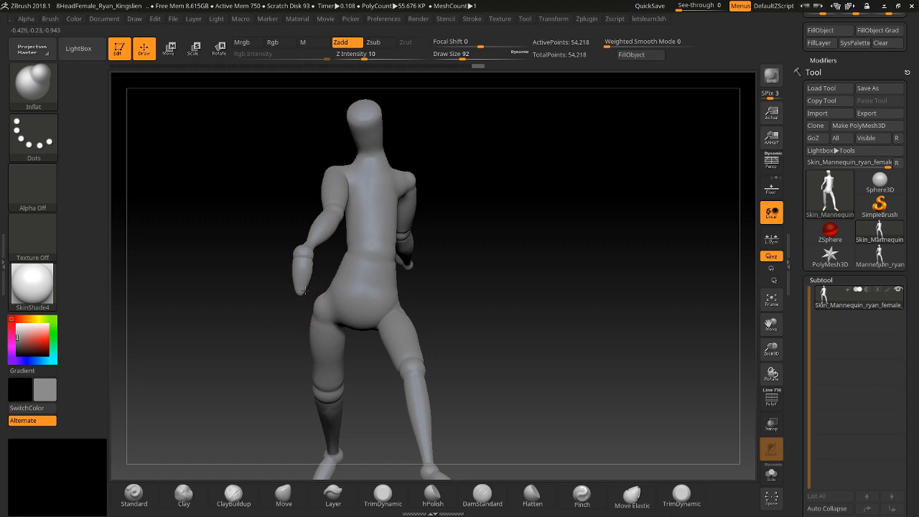
drag(305, 290, 548, 280)
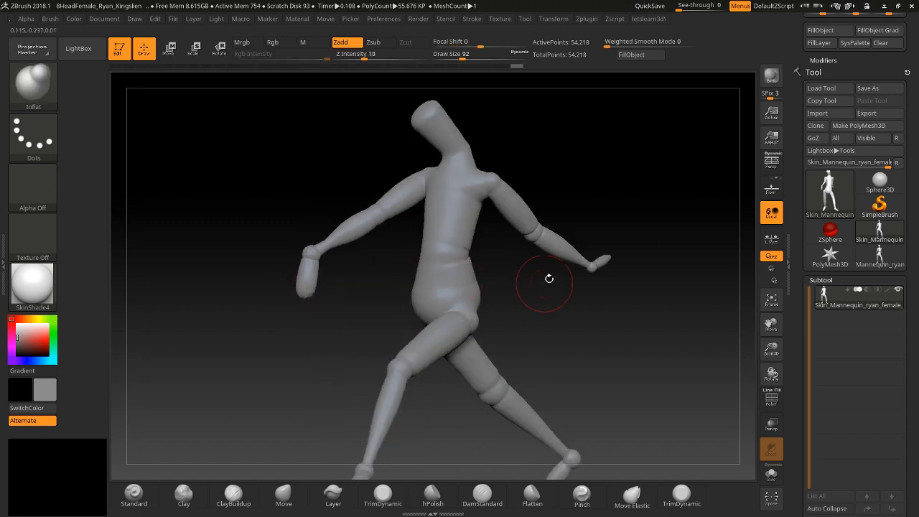
drag(549, 279, 615, 271)
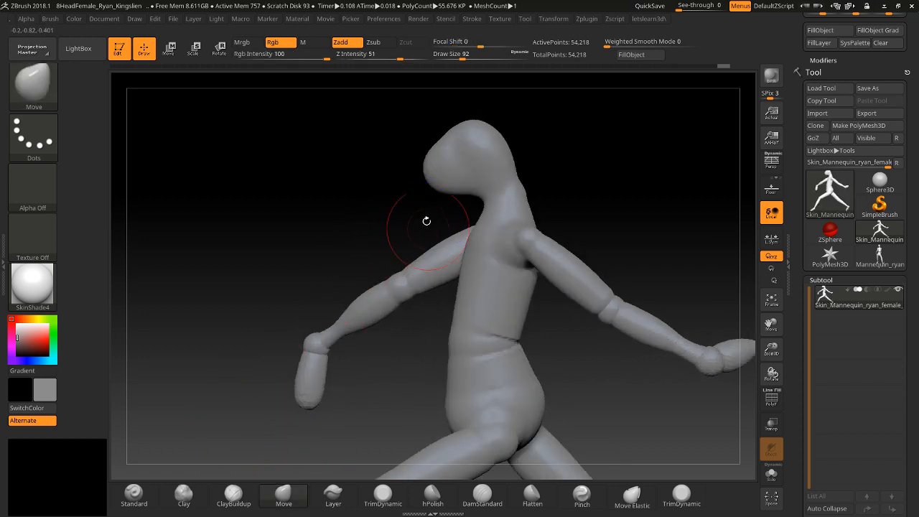
Pull the back of the head into a rounder skull shape with the Move brush
drag(426, 221, 441, 226)
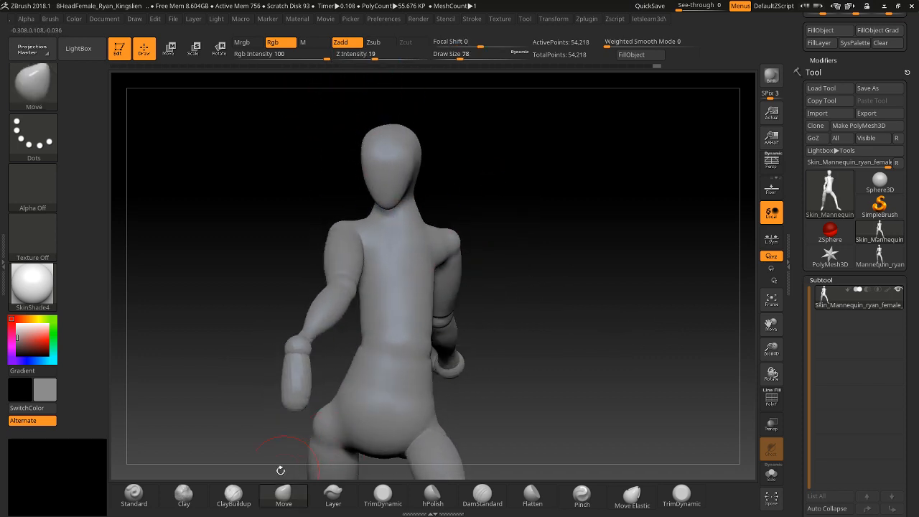
Build up clay mass on the shoulder, chest, upper back and side with ClayBuildup
click(233, 496)
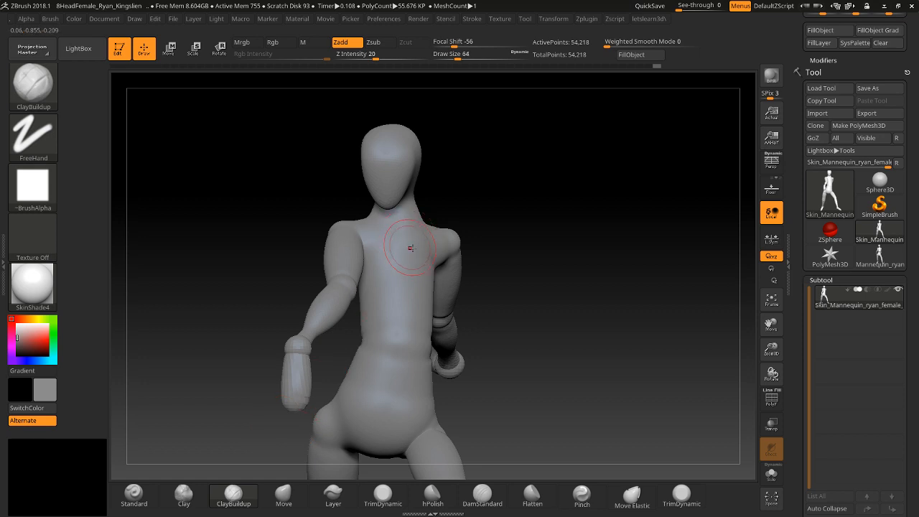
drag(411, 248, 431, 265)
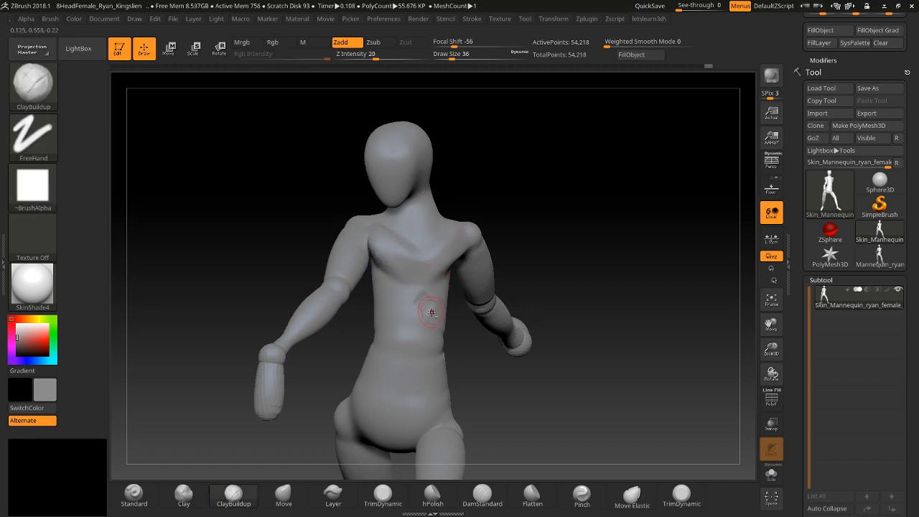
drag(431, 313, 374, 316)
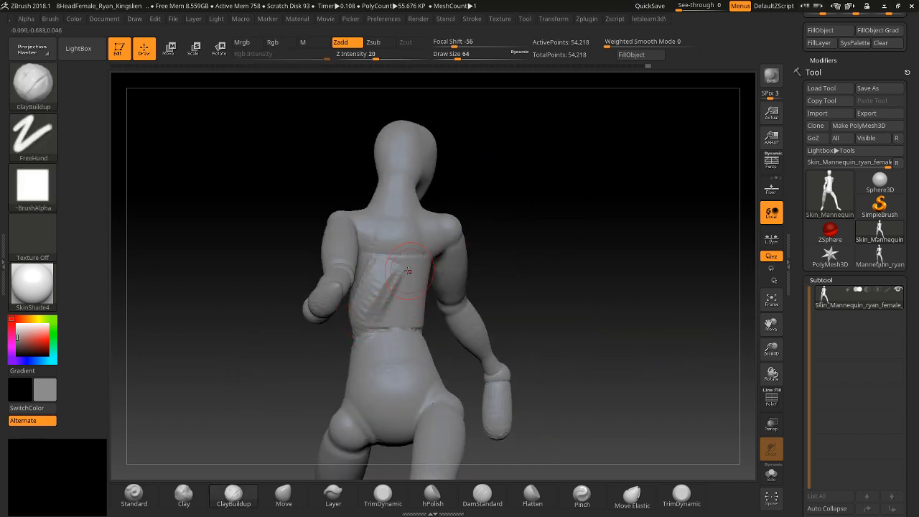
drag(409, 270, 307, 368)
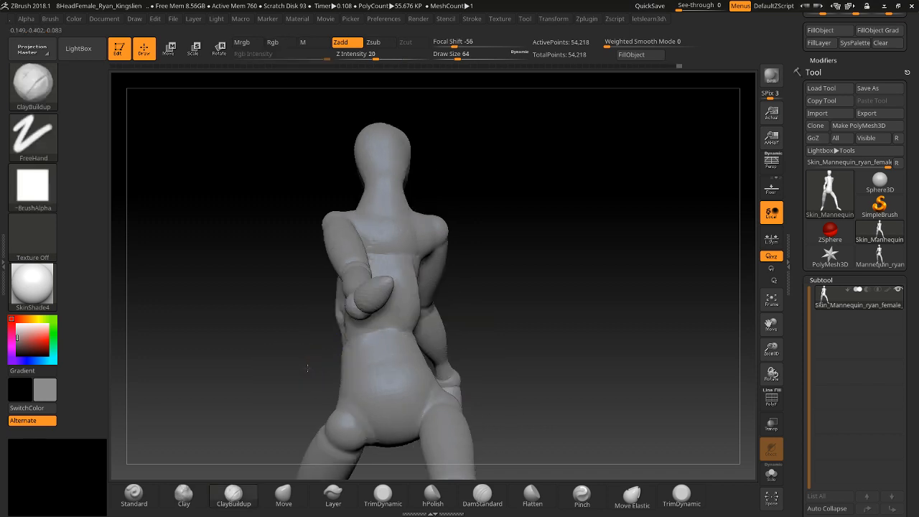
drag(309, 366, 345, 301)
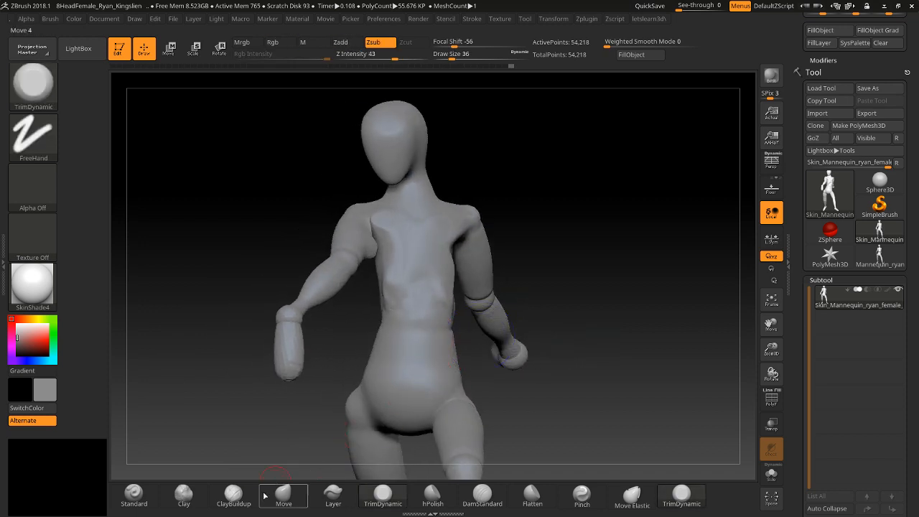
Carve a hip crease with DamStandard, then add clay forms to the head and neck
click(483, 498)
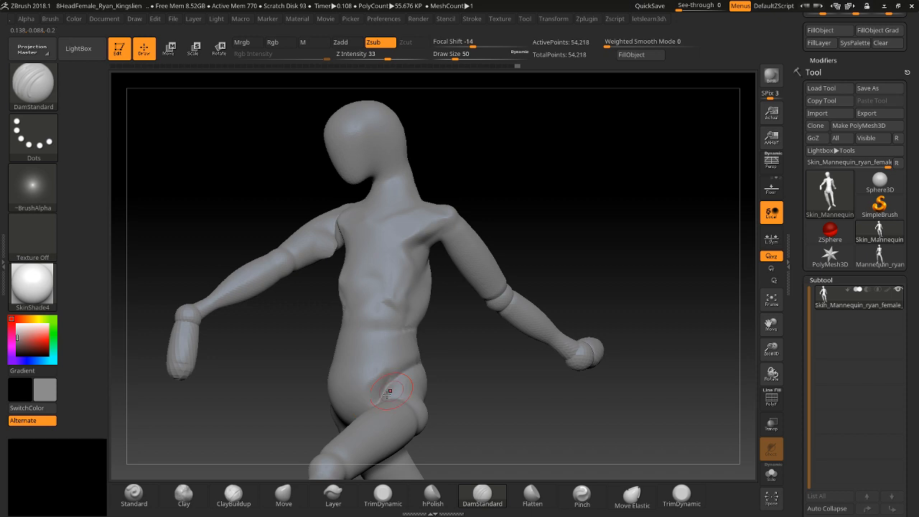
drag(390, 388, 304, 396)
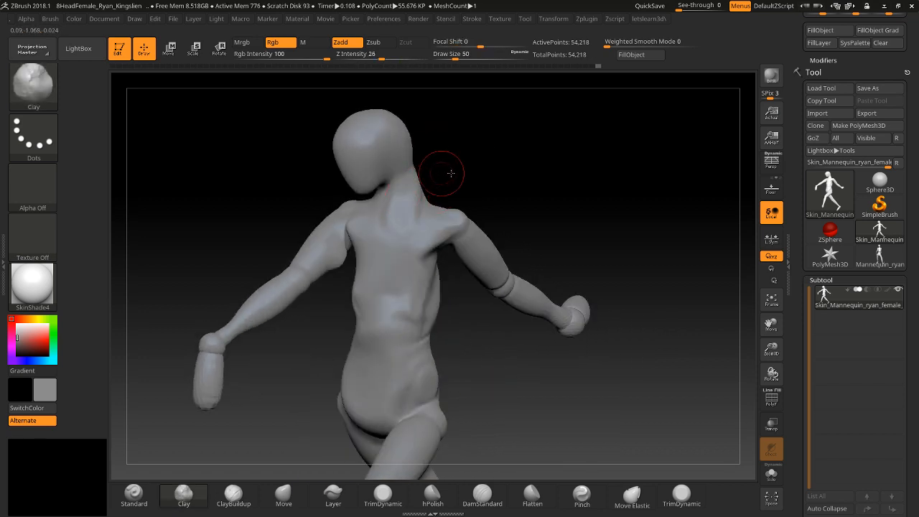
drag(443, 172, 467, 200)
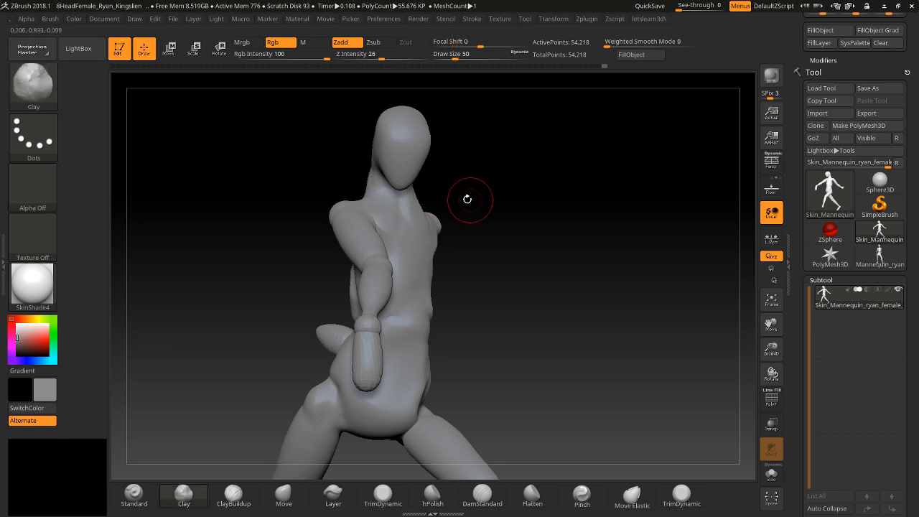